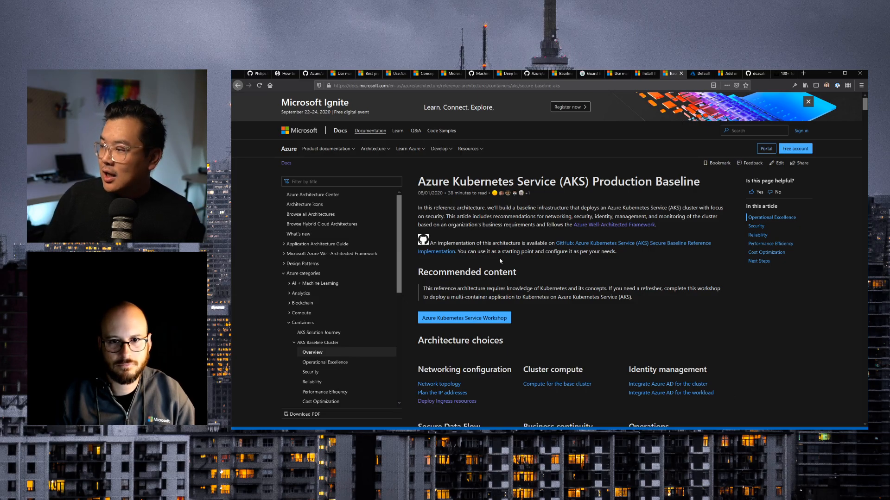
scroll(down, 3)
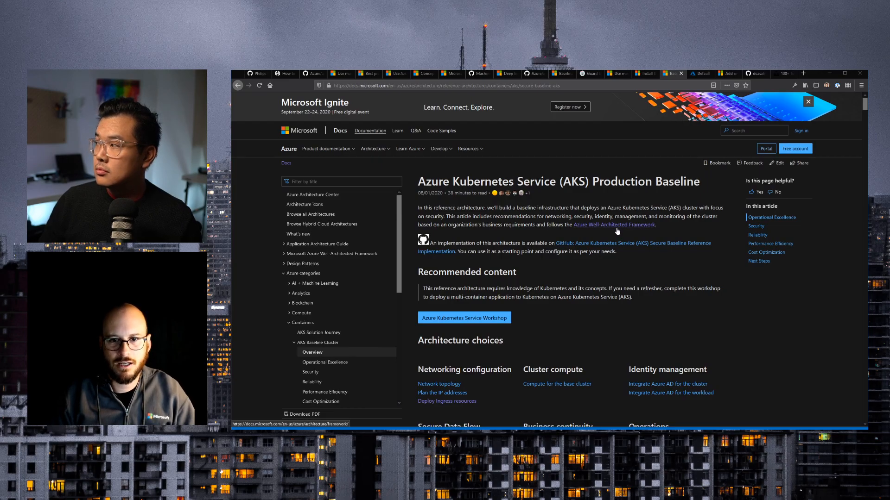
mouse_move(600, 248)
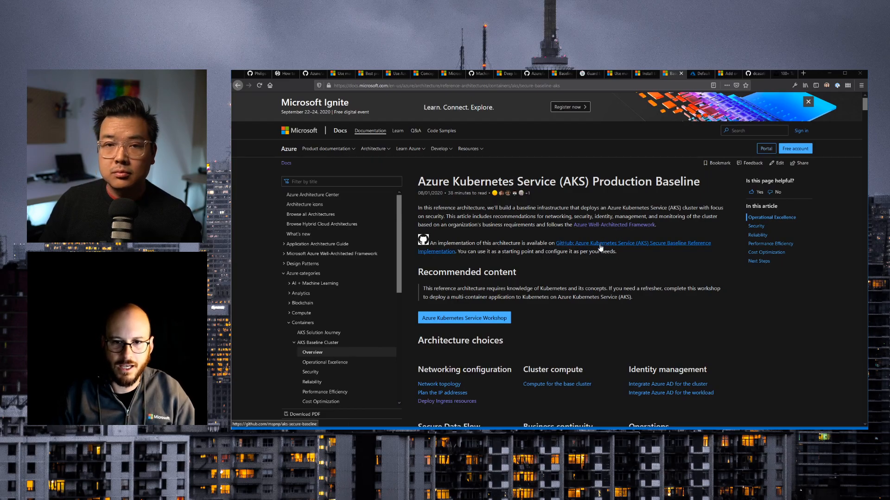